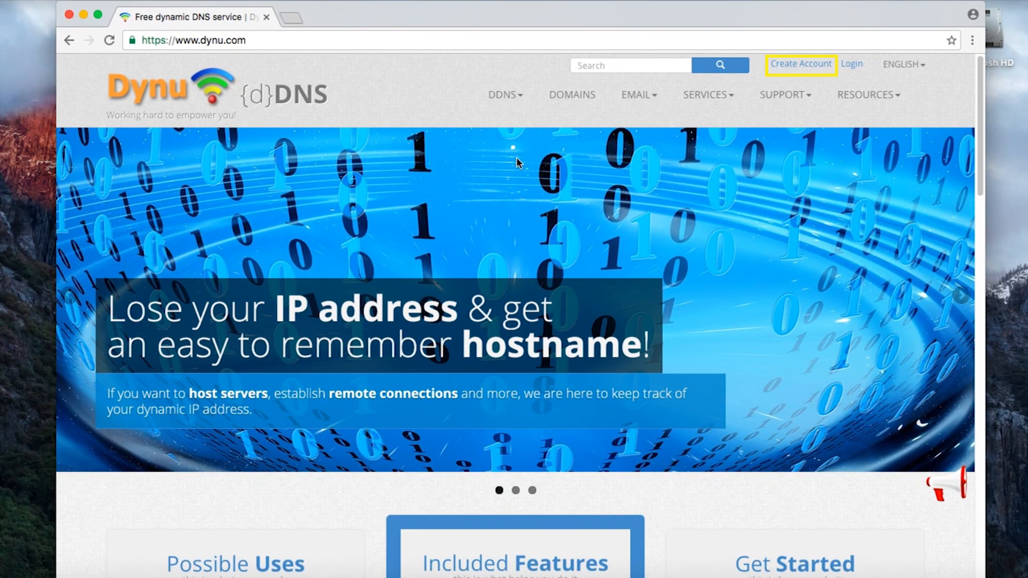
- Fill in the Dynu registration form, tick the reCAPTCHA box and submit it
left_click(799, 64)
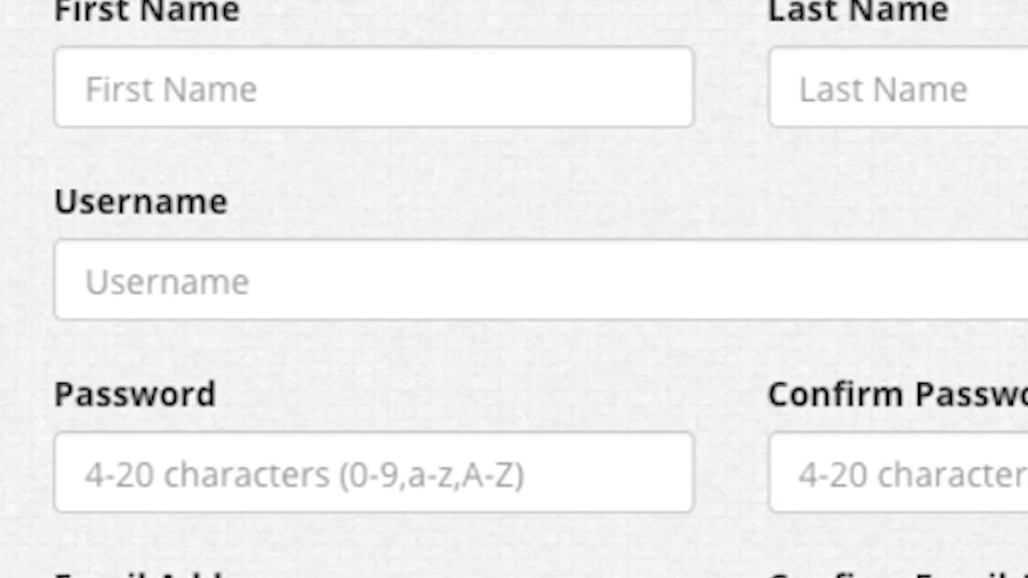
scroll("down", 3)
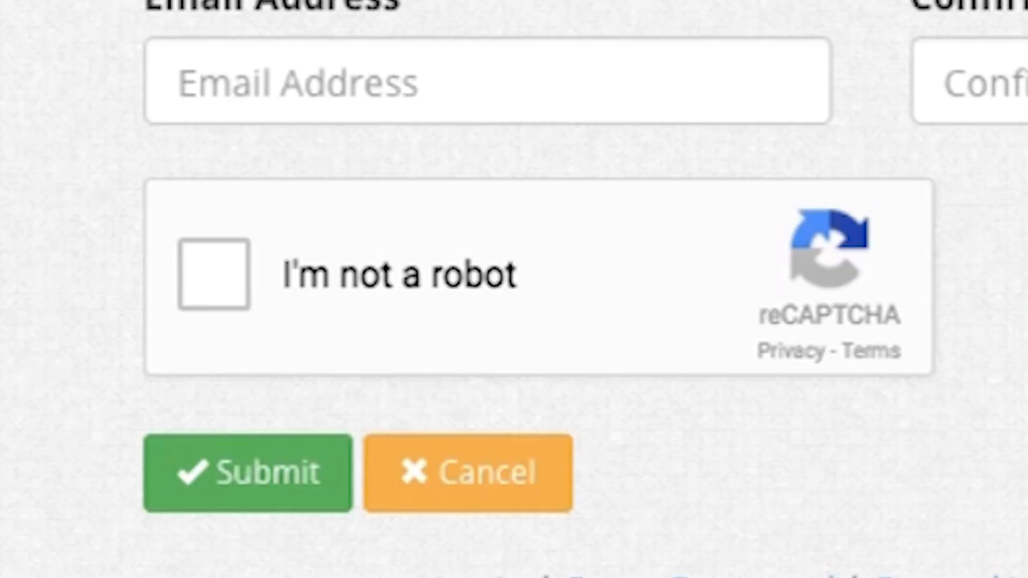
left_click(213, 273)
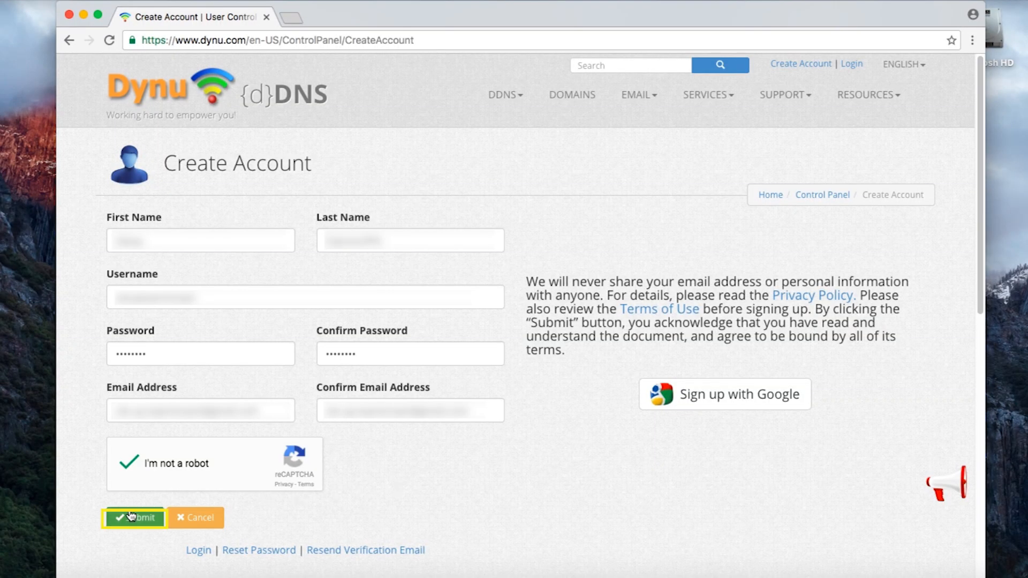
left_click(135, 517)
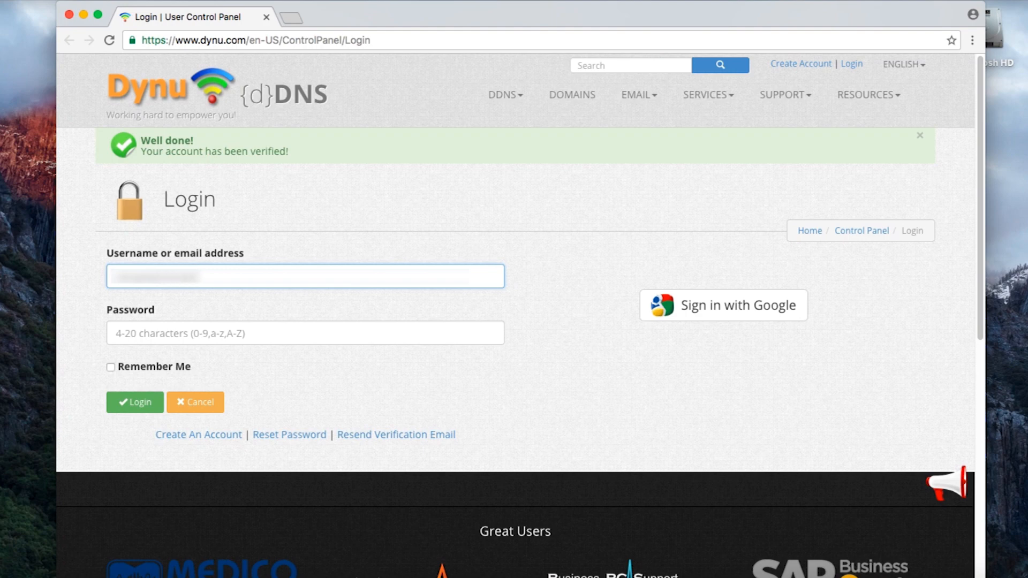
- Log in to Dynu with the new credentials and open DDNS Services
type("•••••")
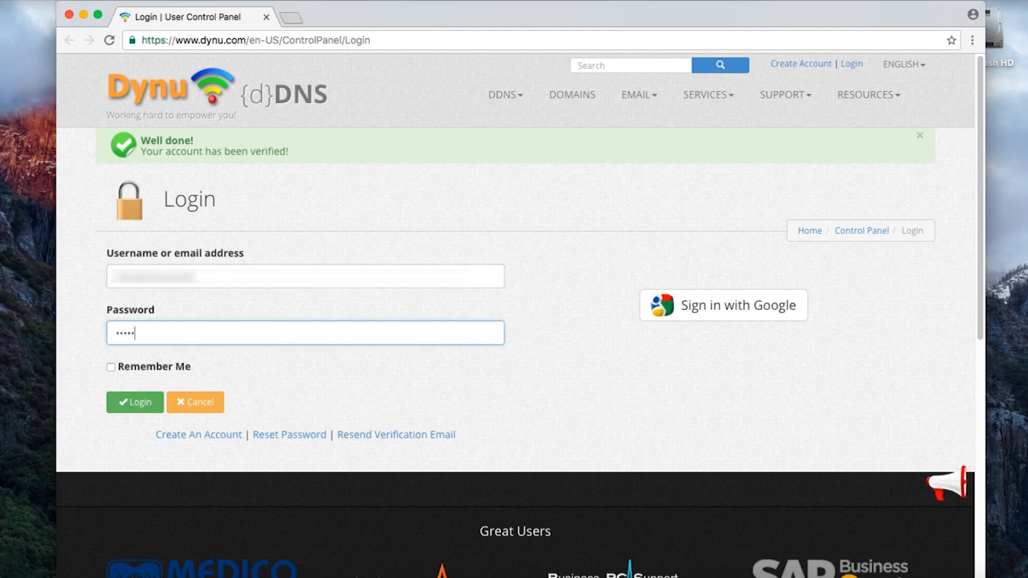
type("•••")
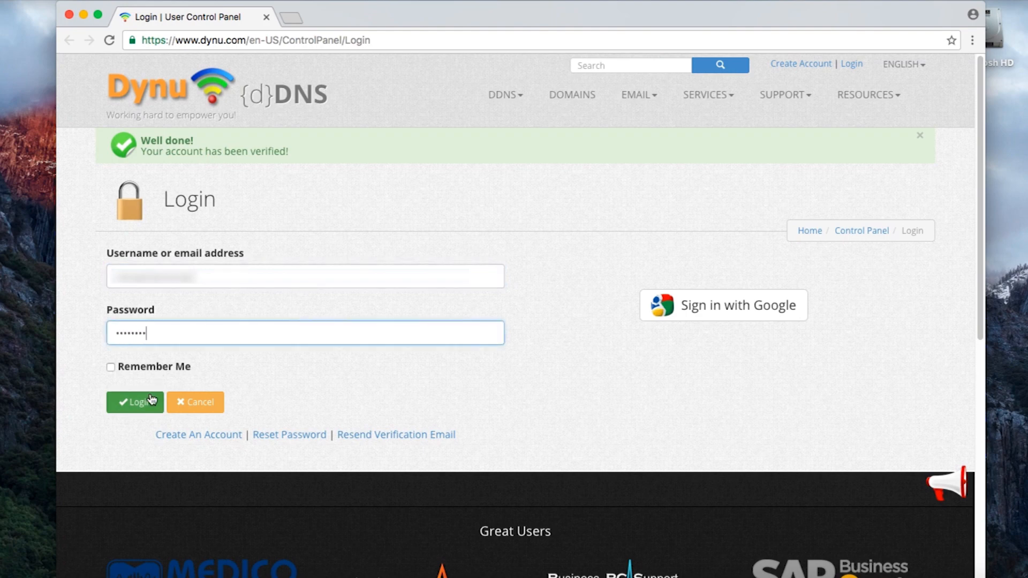
left_click(134, 401)
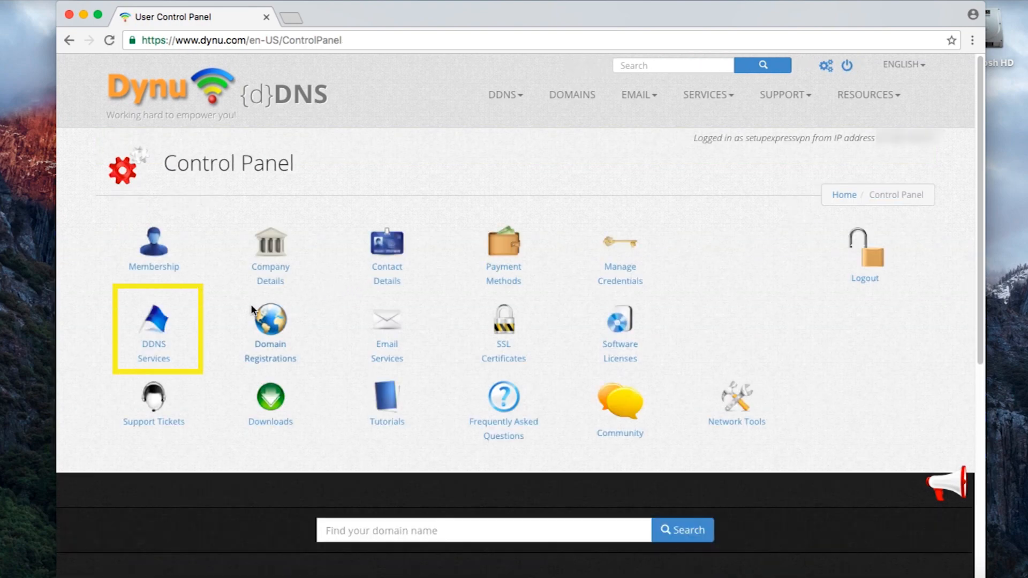
left_click(154, 324)
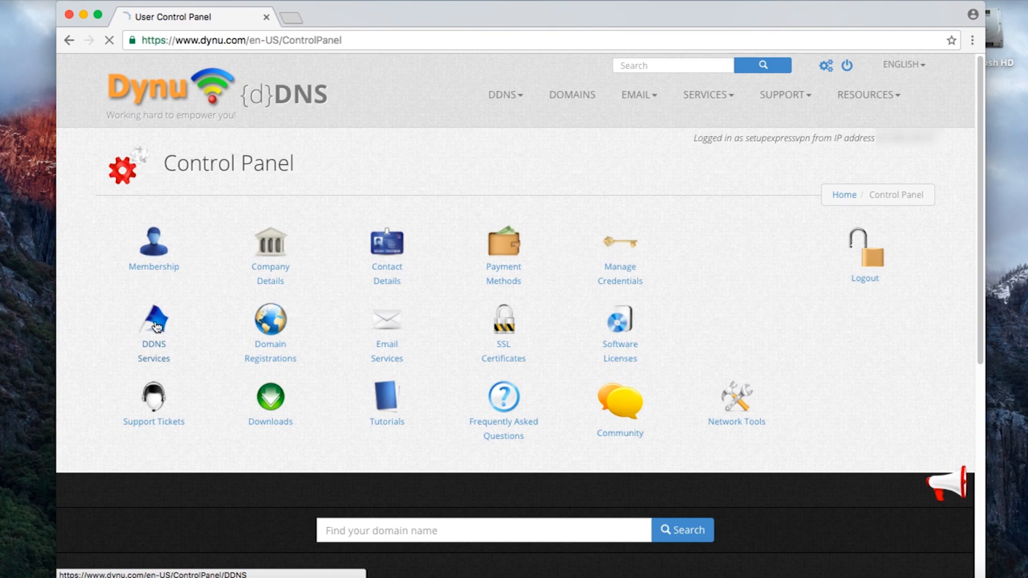
left_click(153, 332)
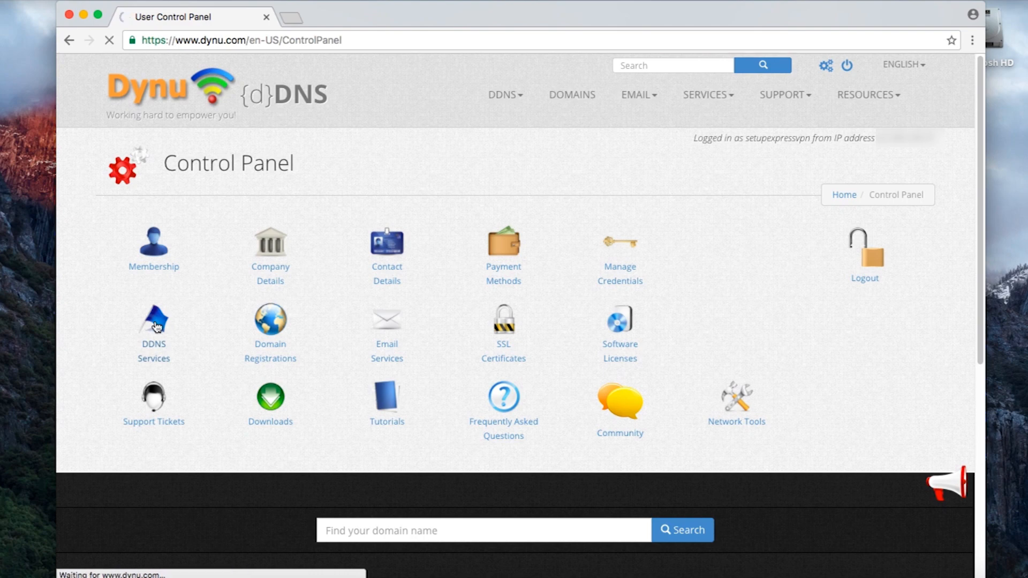
- Add a new dynamic DNS host name with top-level domain dynu.com
left_click(154, 321)
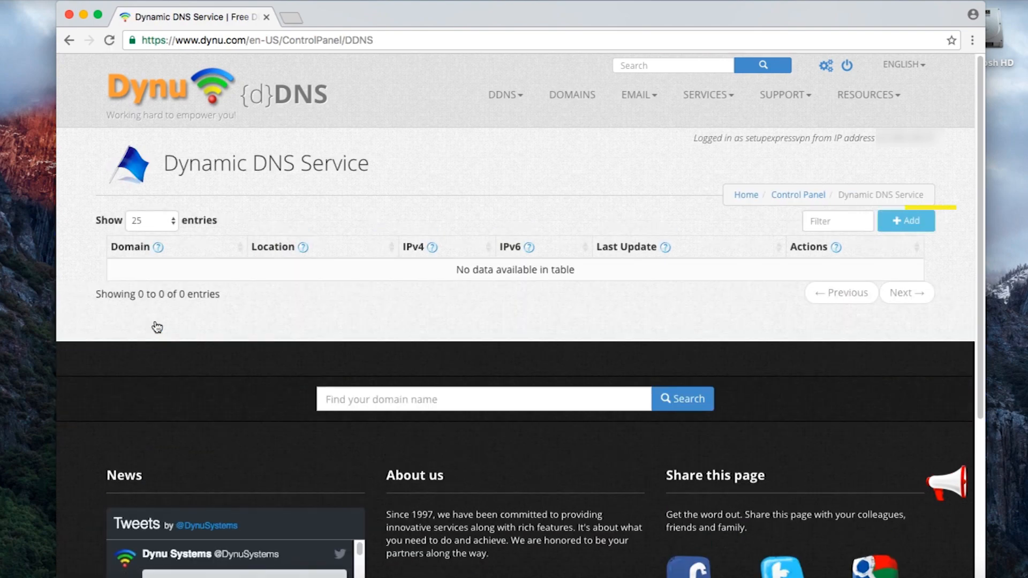
mouse_move(183, 326)
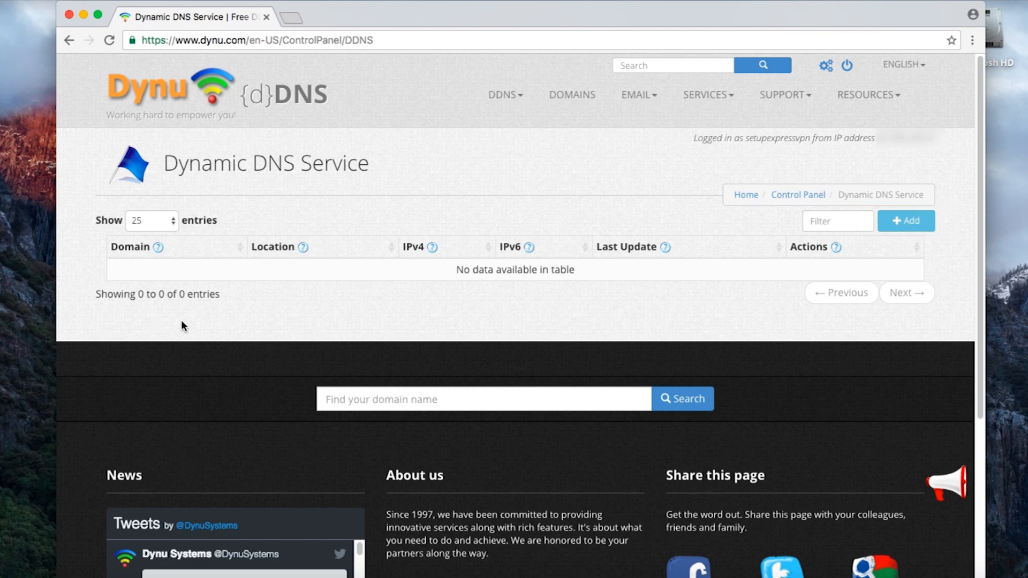
left_click(905, 220)
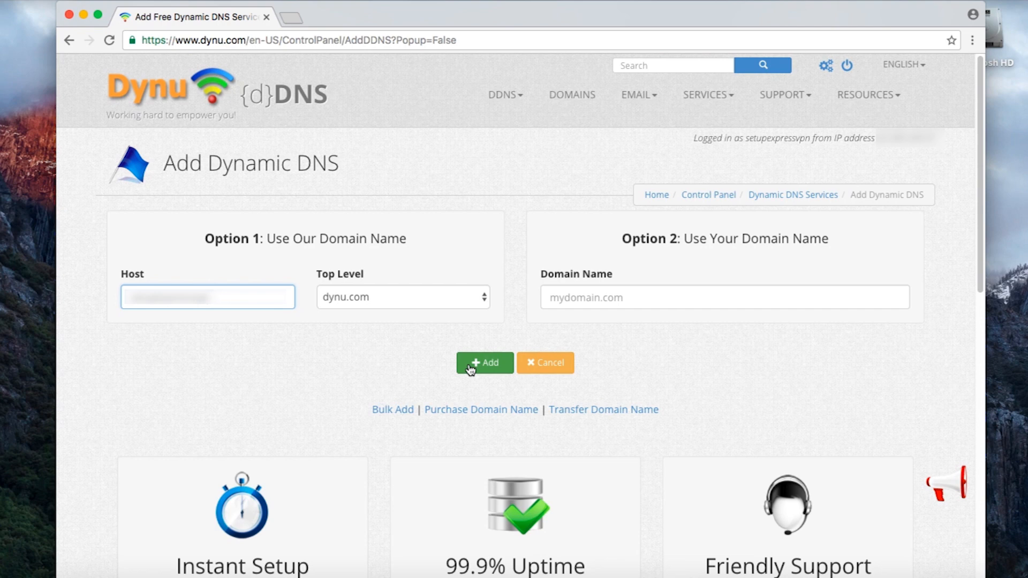
left_click(484, 363)
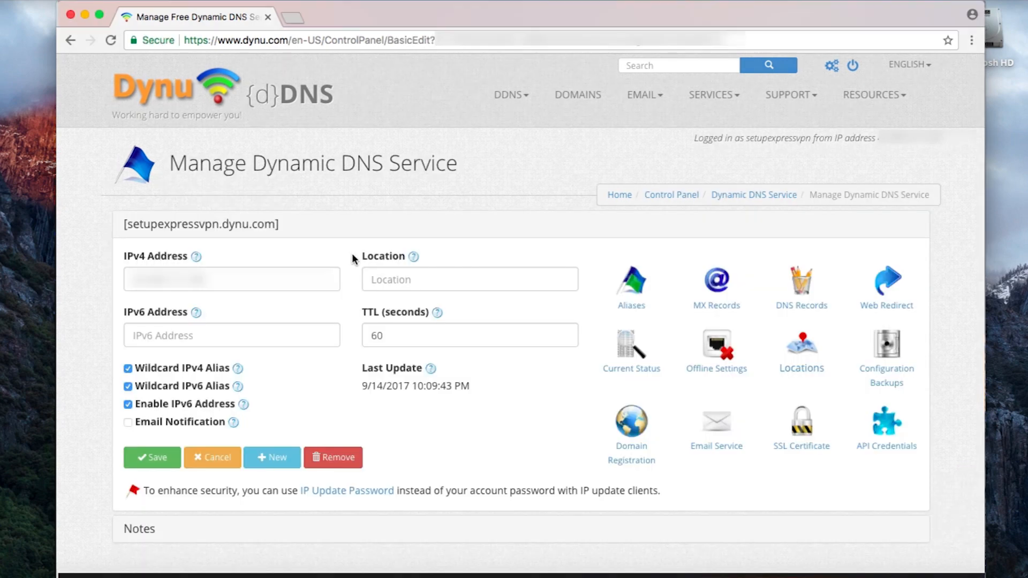
- Uncheck Wildcard IPv4 Alias, Wildcard IPv6 Alias and Enable IPv6 Address, then save
left_click(128, 367)
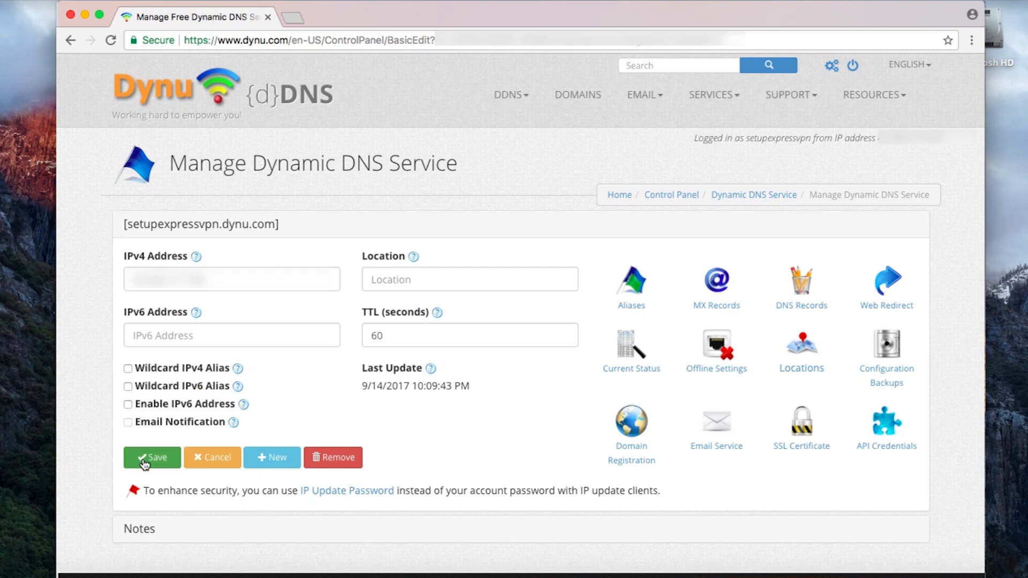
left_click(152, 457)
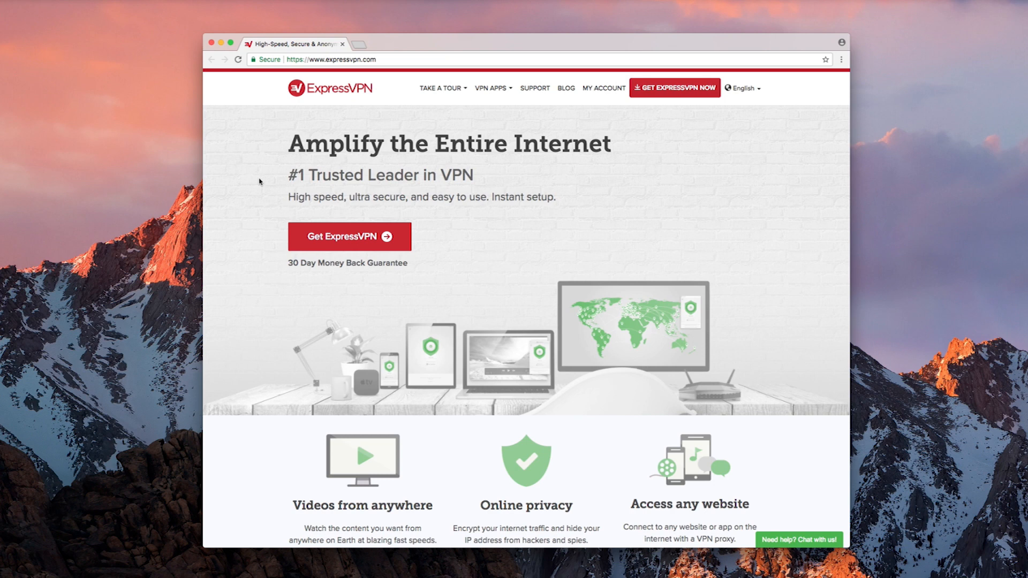
- Sign in to ExpressVPN with the account password and go to DNS Settings
left_click(602, 87)
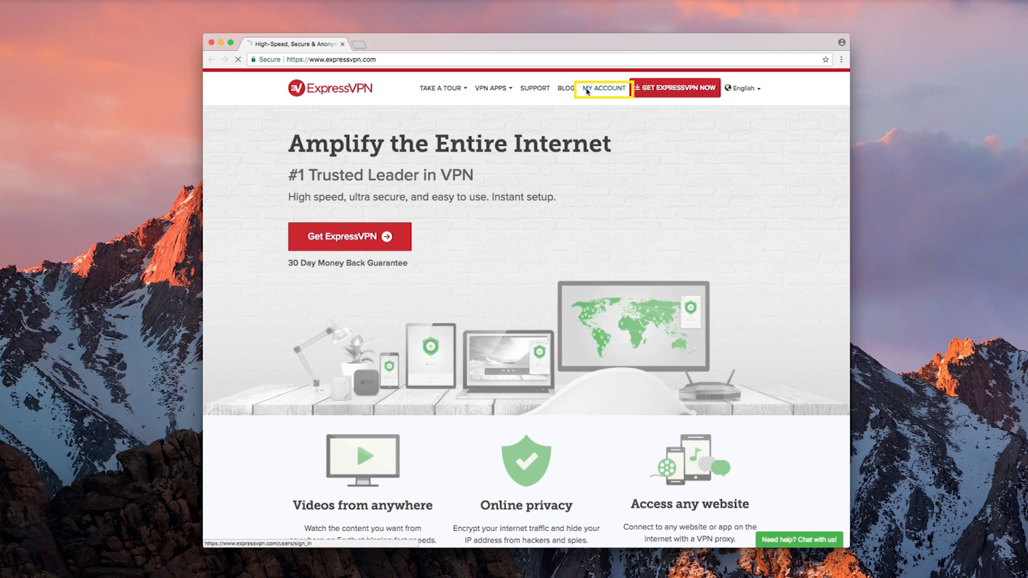
left_click(604, 88)
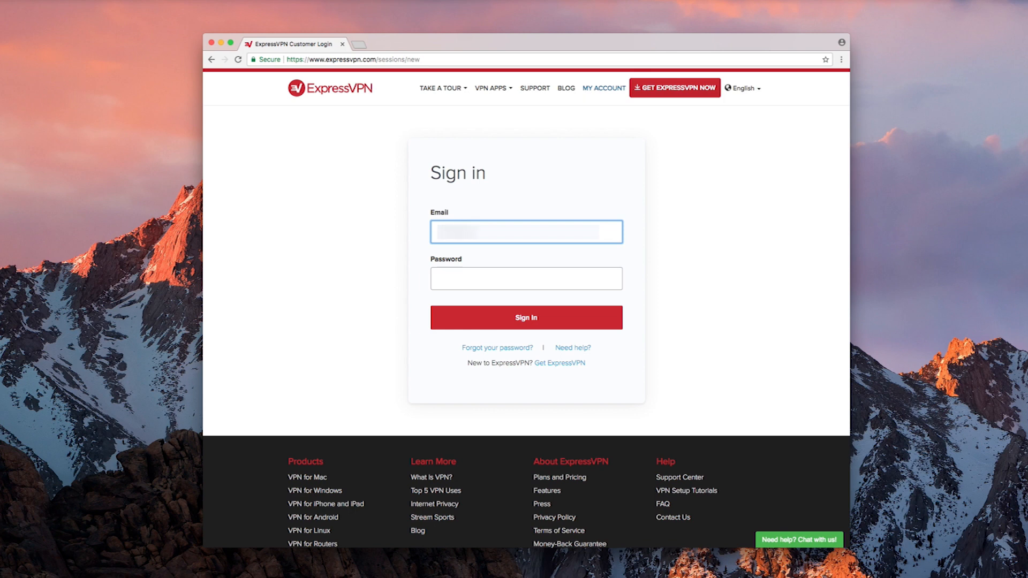
left_click(525, 278)
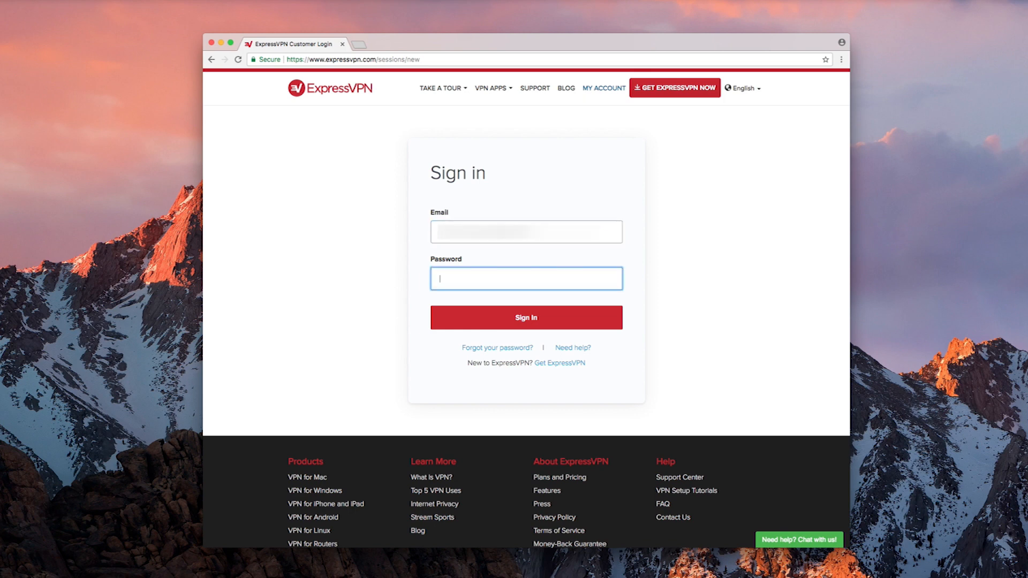
type("••")
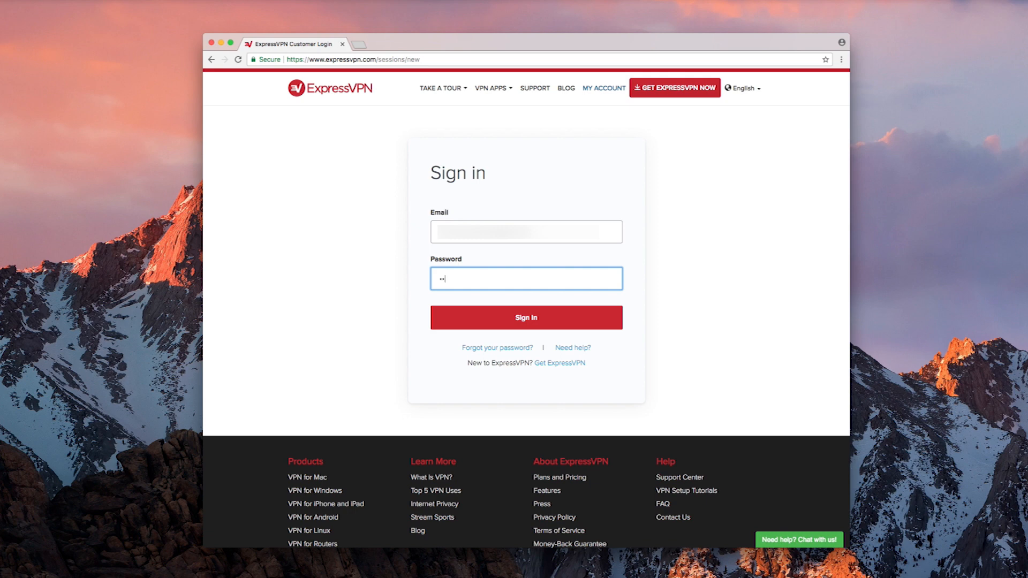
left_click(525, 318)
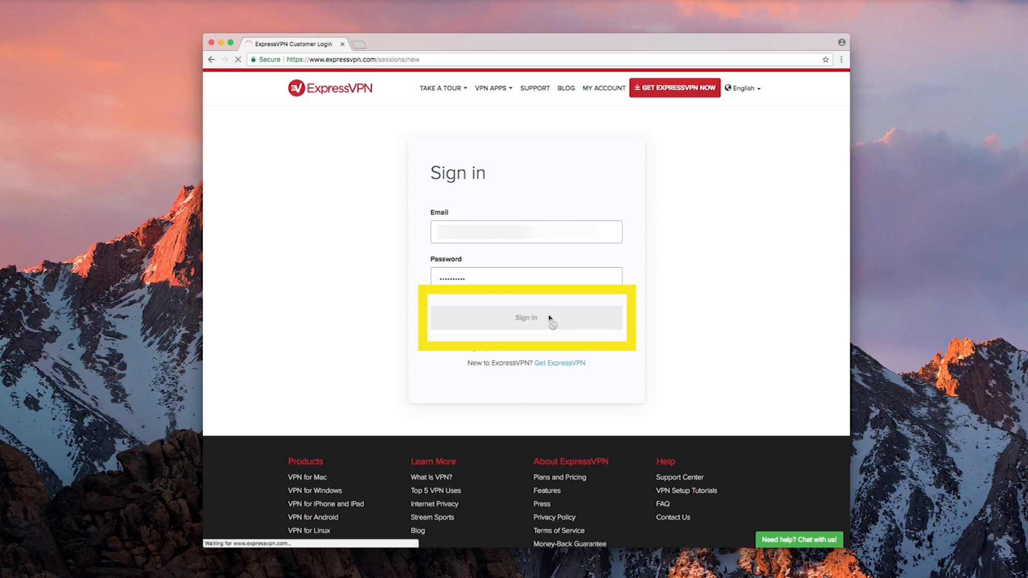
left_click(526, 318)
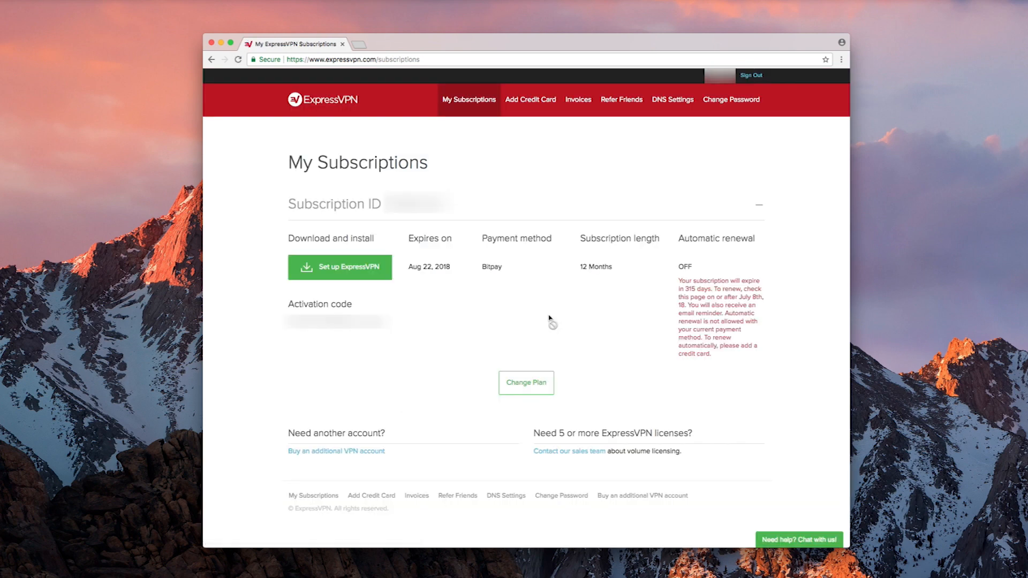
mouse_move(620, 100)
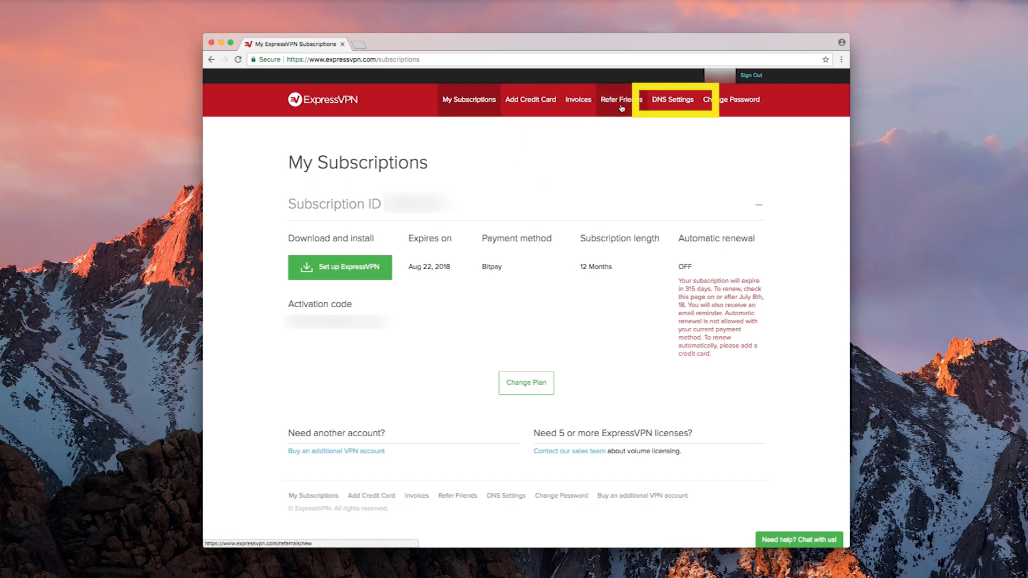
left_click(672, 99)
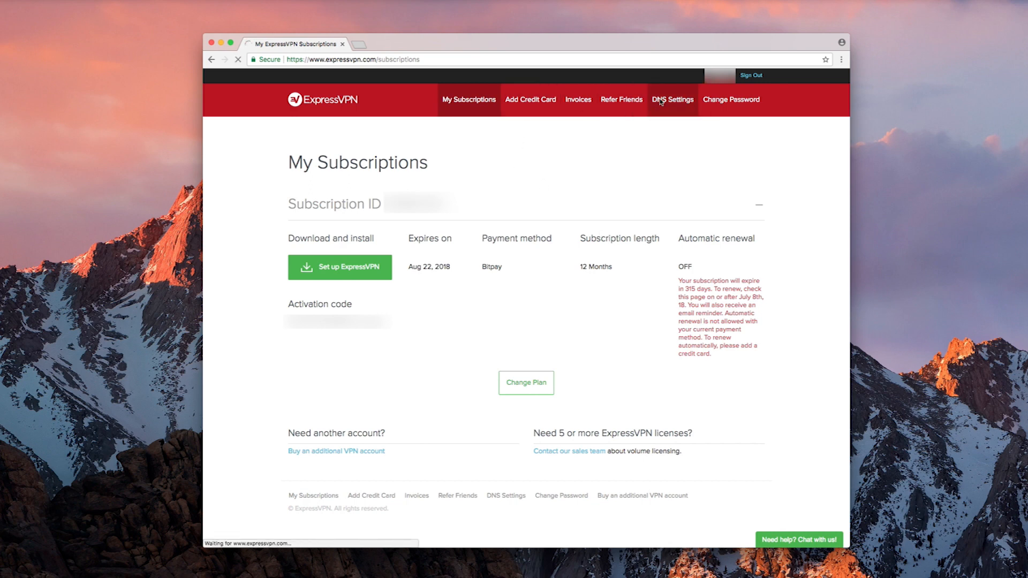
left_click(672, 100)
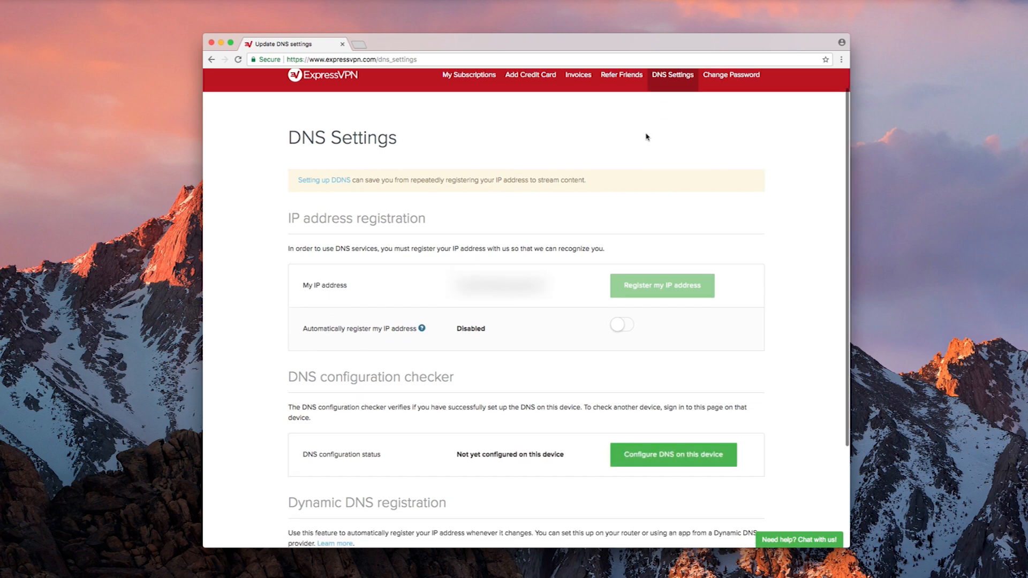
- Save hostname.dynu.com as the Dynamic DNS registration hostname
scroll("down", 3)
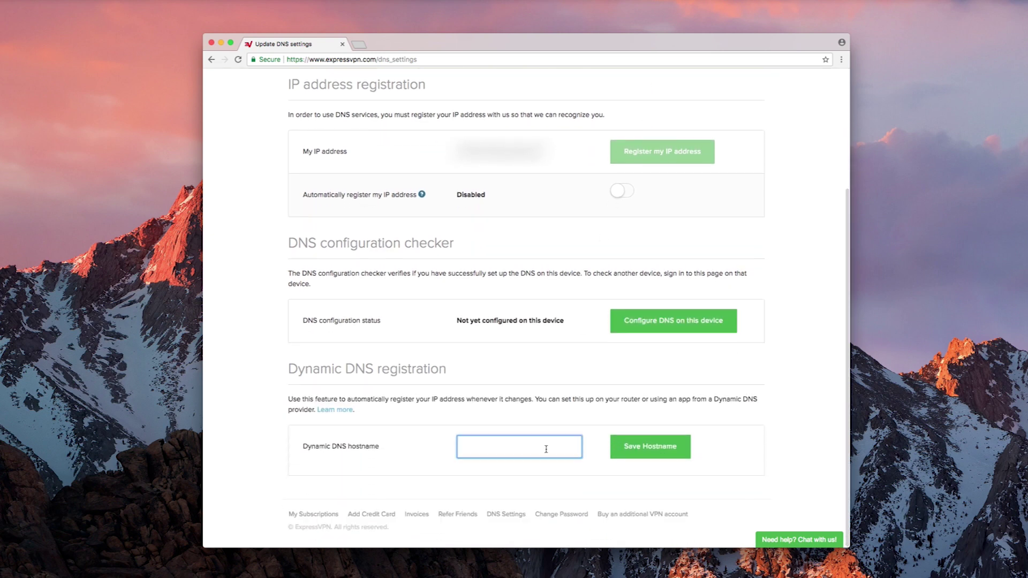
mouse_move(552, 415)
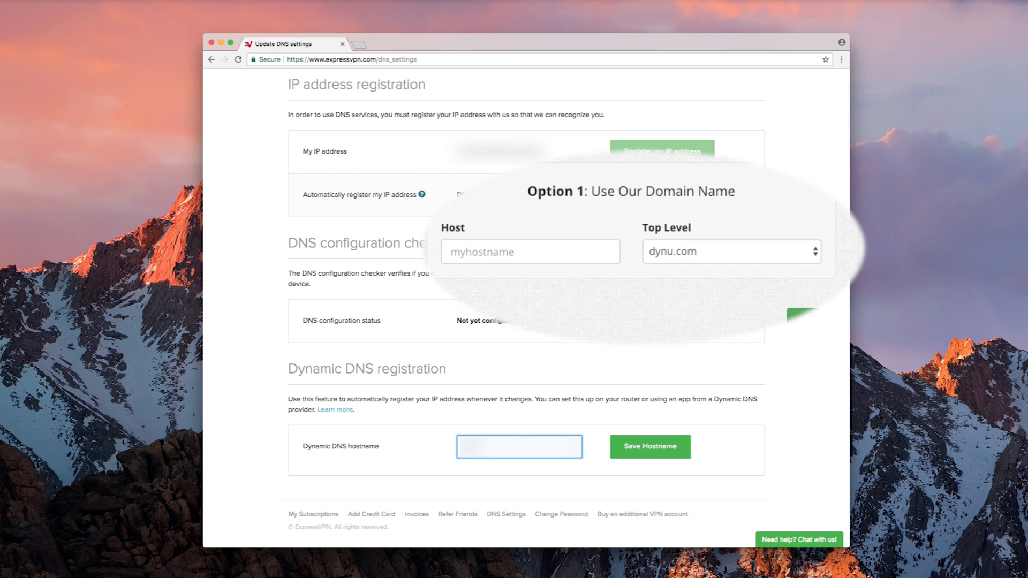
type("hostname.dynu.com")
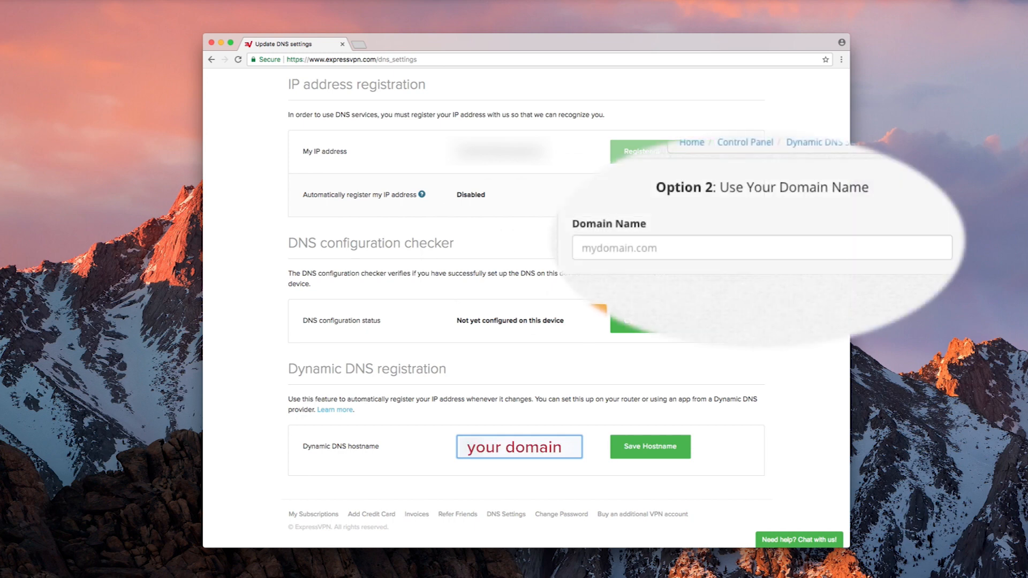
left_click(648, 447)
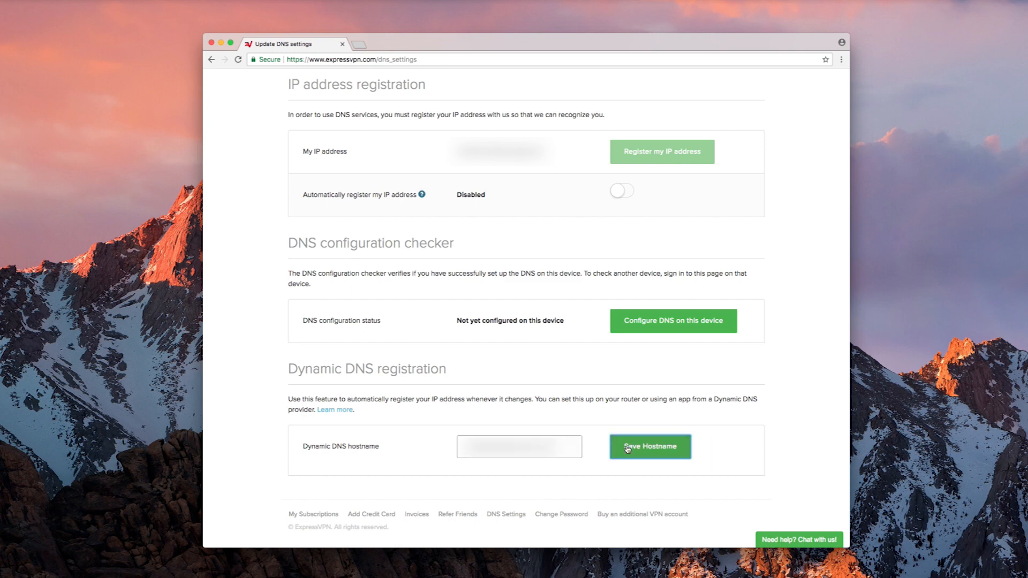
left_click(650, 446)
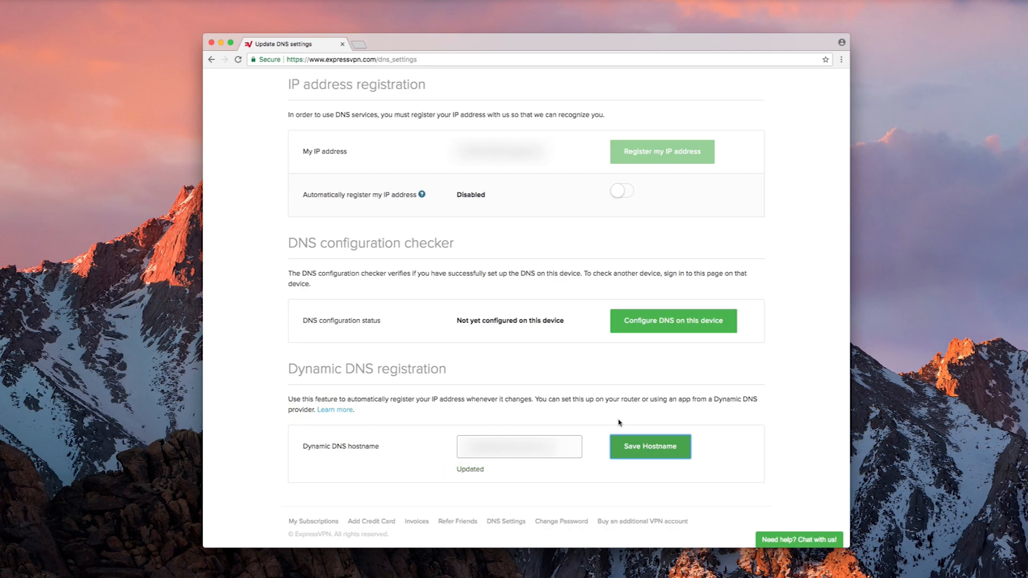
scroll("up", 3)
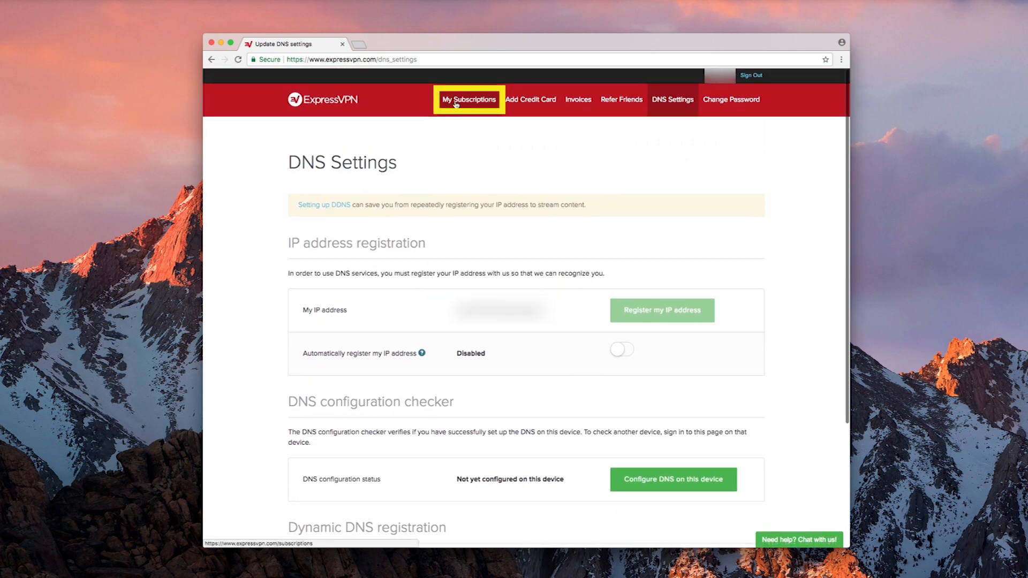
- Go to My Subscriptions and choose Set up ExpressVPN
left_click(469, 99)
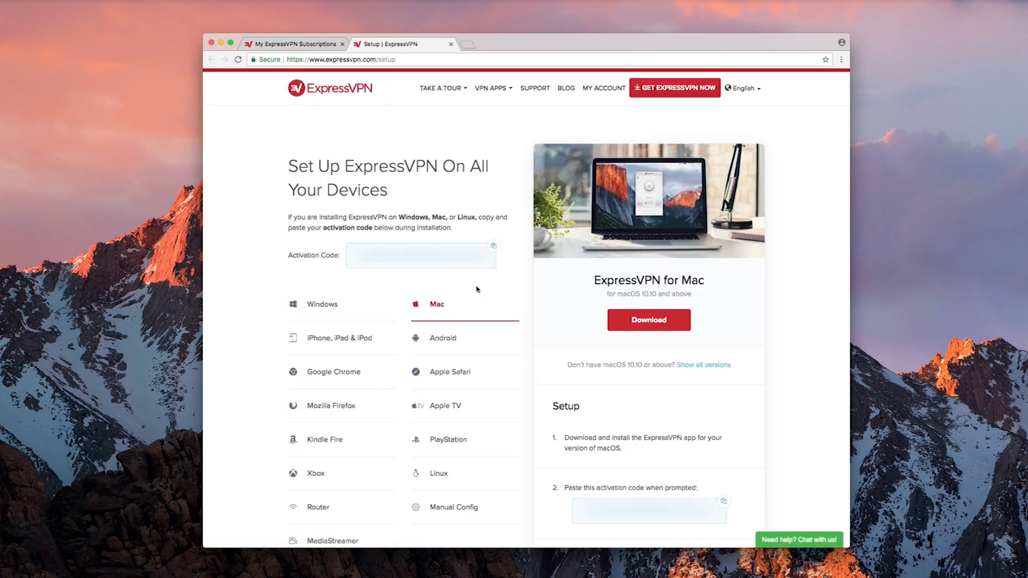
left_click(333, 540)
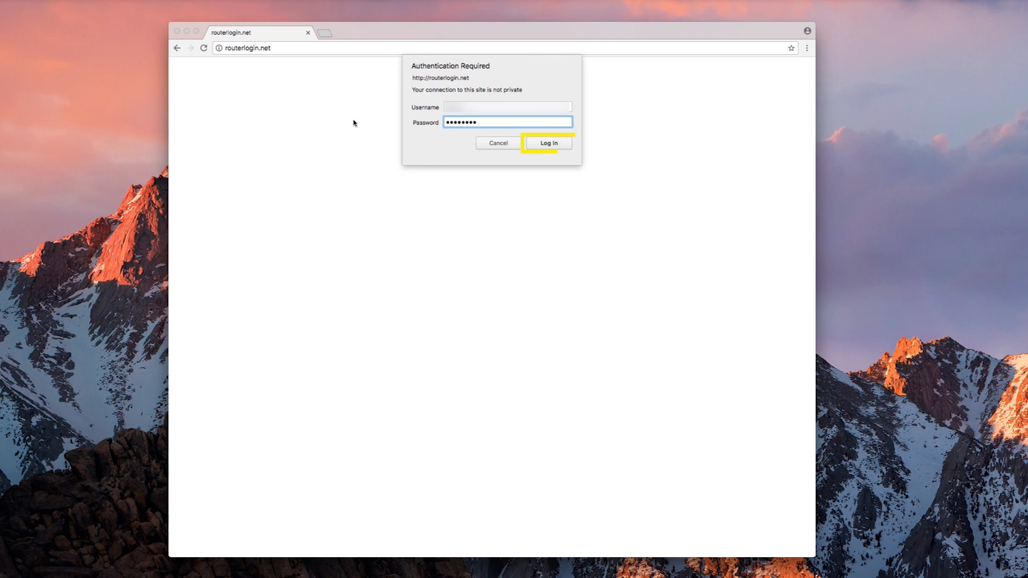
- Log in at routerlogin.net with the router username and password
left_click(547, 142)
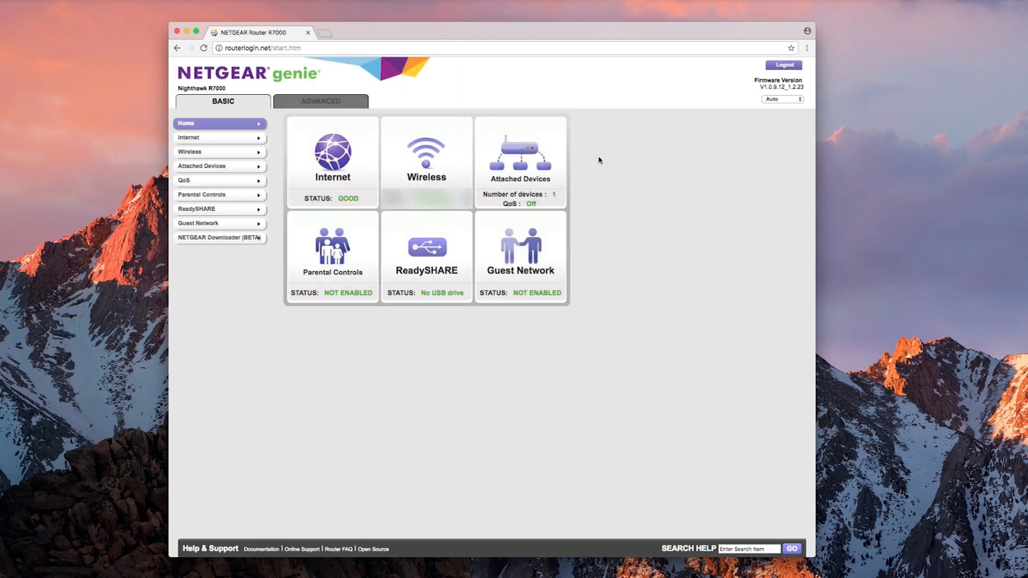
- In Internet Setup, enter the ExpressVPN primary and secondary DNS IPs and apply
left_click(220, 138)
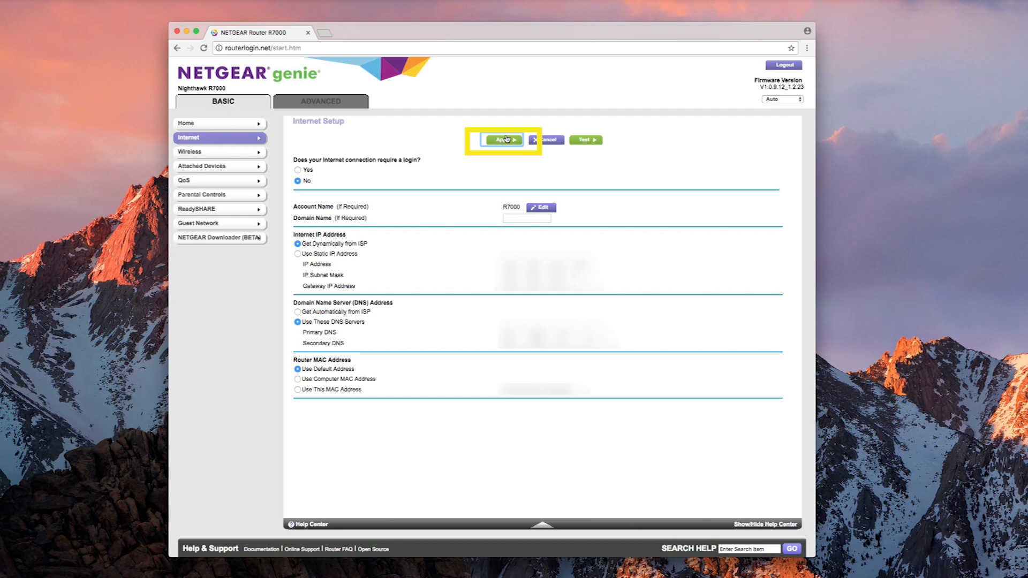
left_click(503, 140)
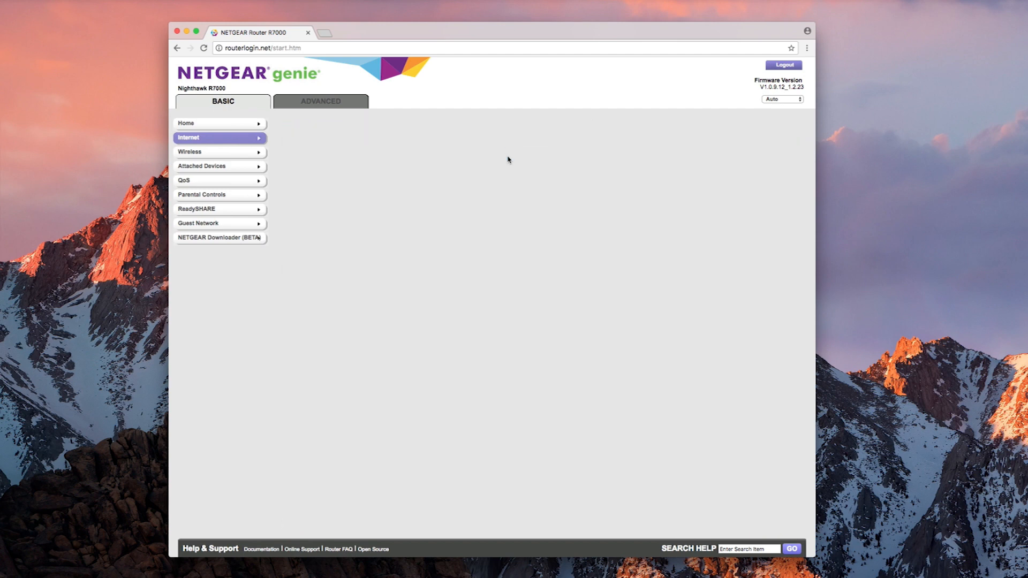
left_click(190, 138)
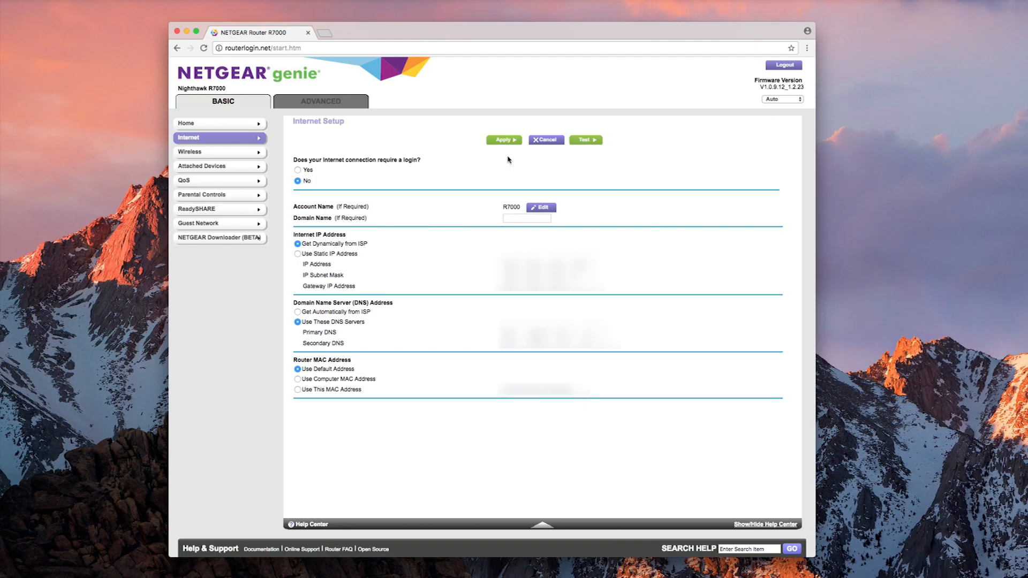